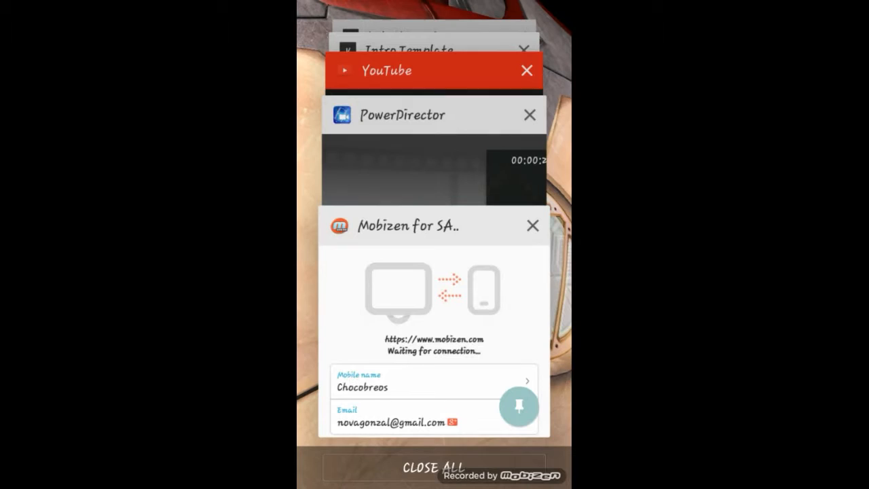
# - Clear the recent apps view, launch OGYouTube and open its search with past searches
pyautogui.click(434, 467)
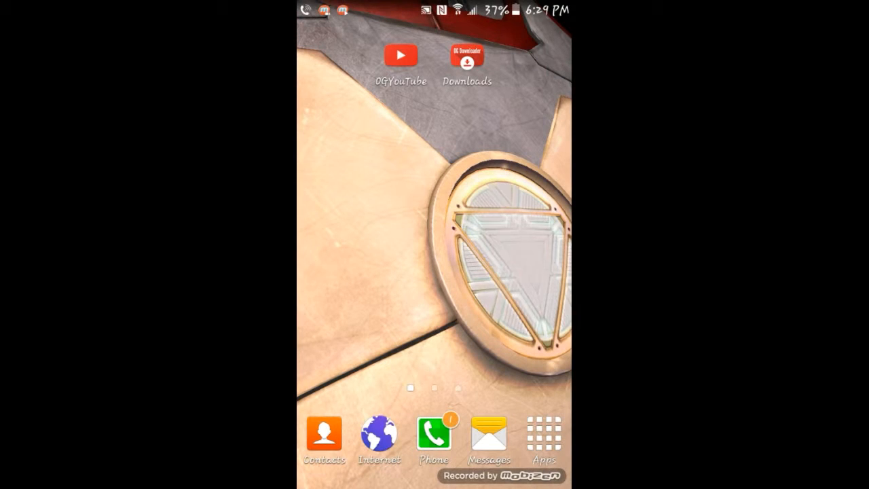
pyautogui.click(466, 56)
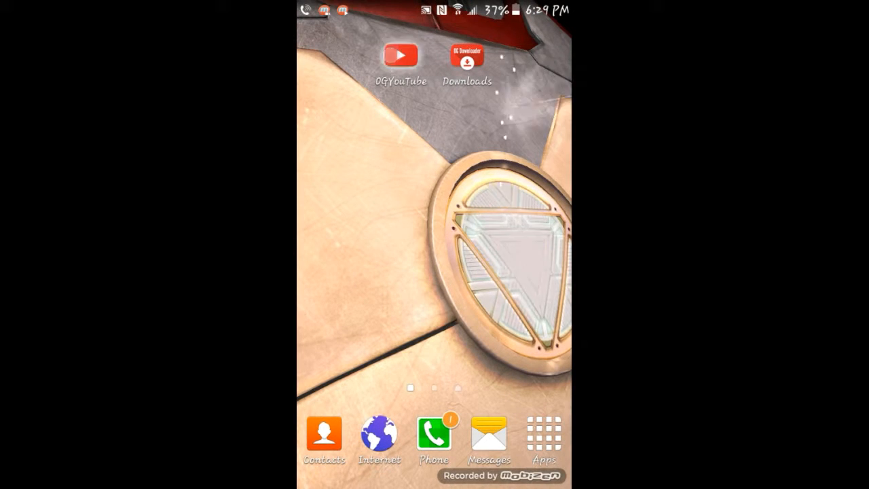
pyautogui.click(400, 55)
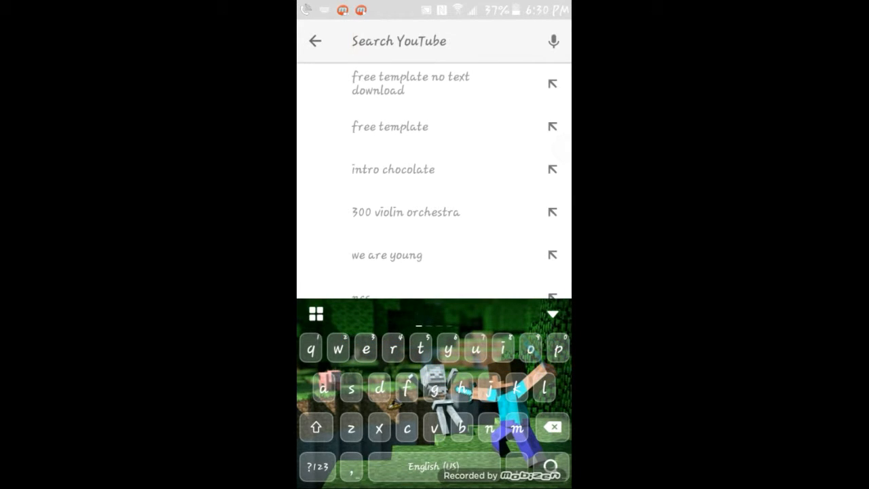
# - Run the 'free template no text download' search and open the Minecraft intro template video
pyautogui.click(411, 83)
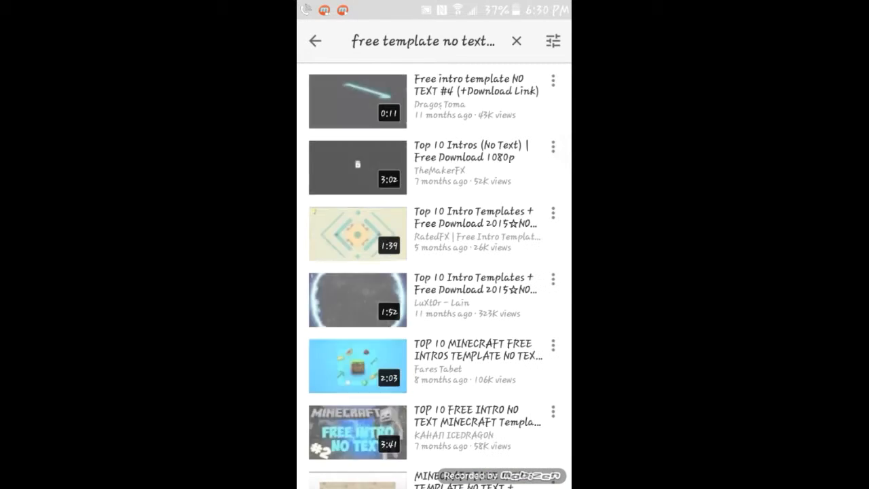
pyautogui.click(356, 100)
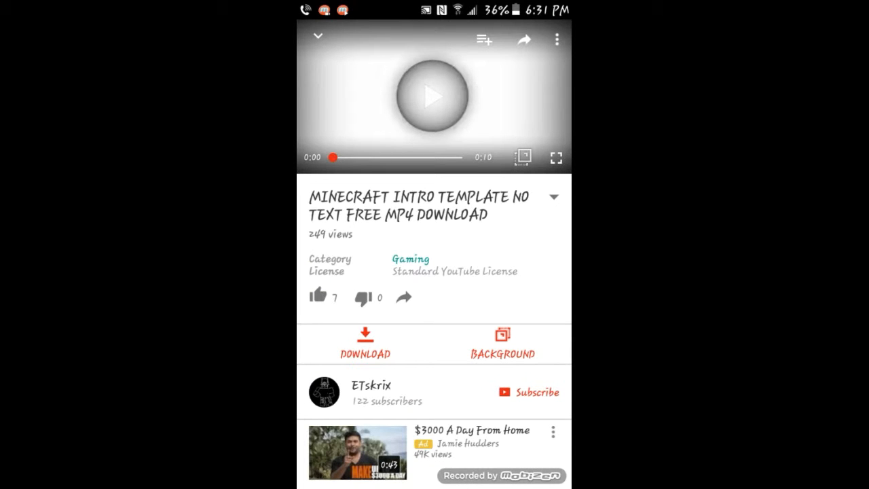
# - Expand the Minecraft intro template's details and bring up its 720p MP4 download dialog
pyautogui.click(554, 197)
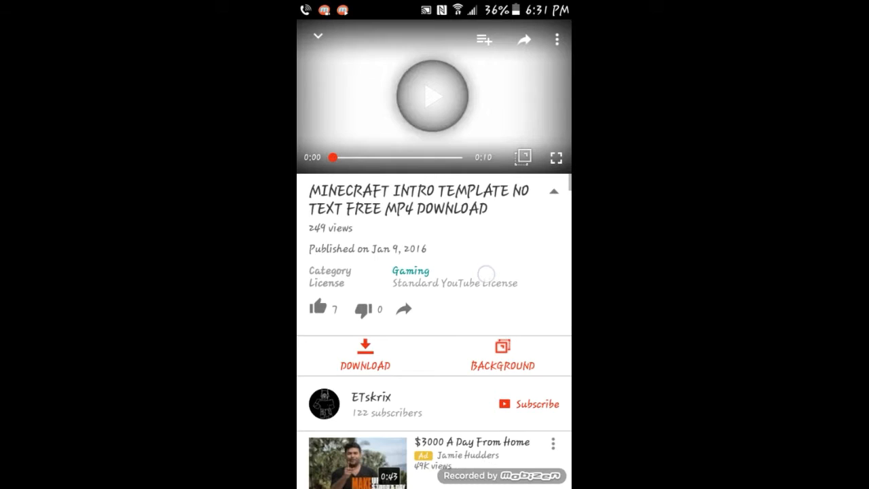
pyautogui.click(365, 356)
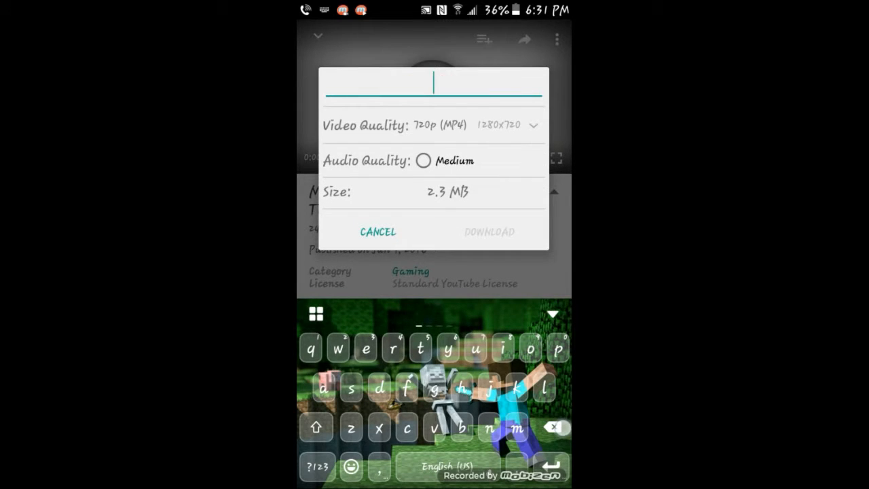
# - Download the intro as 'Giorgio' in 720p MP4 with Medium audio
pyautogui.write('Giorgio')
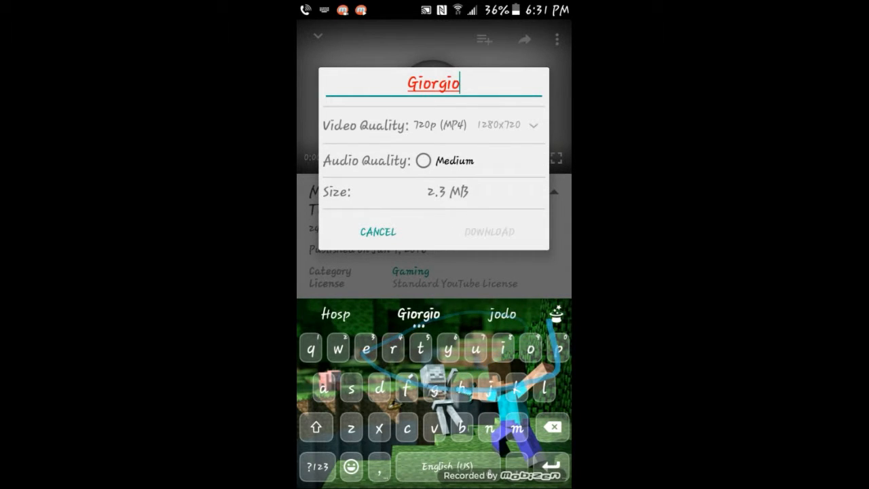
pyautogui.click(533, 125)
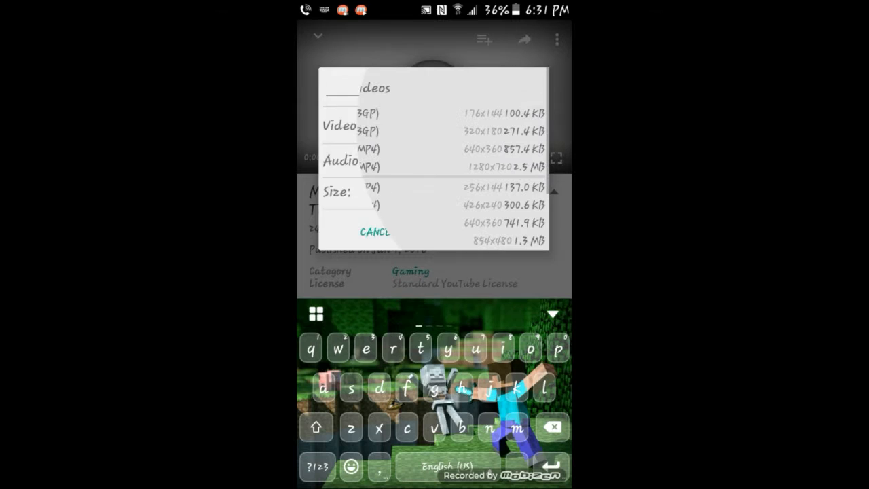
pyautogui.scroll(-3)
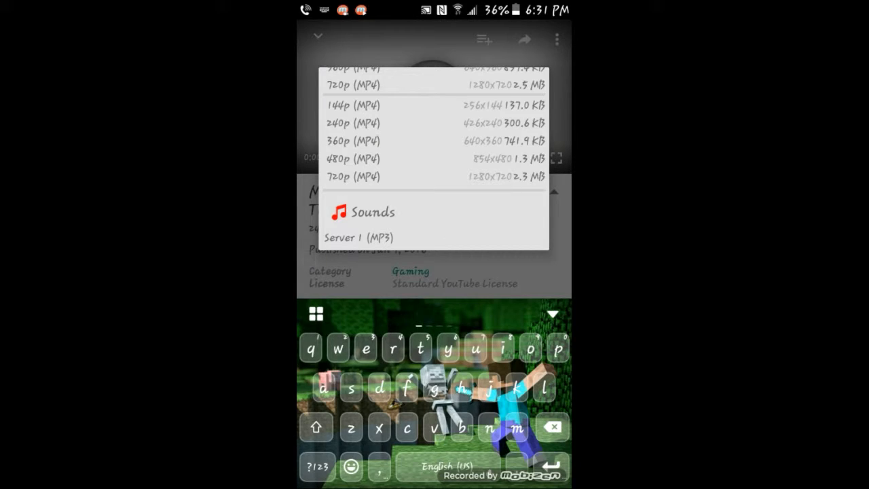
pyautogui.click(352, 176)
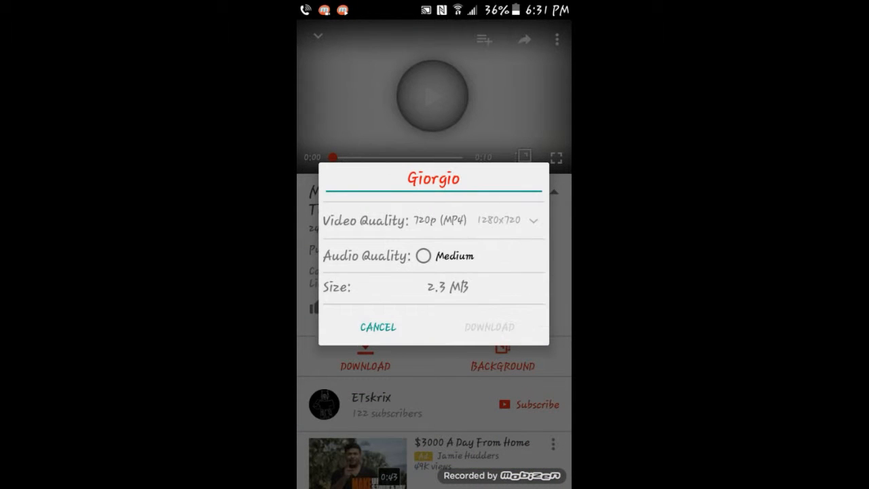
pyautogui.click(422, 256)
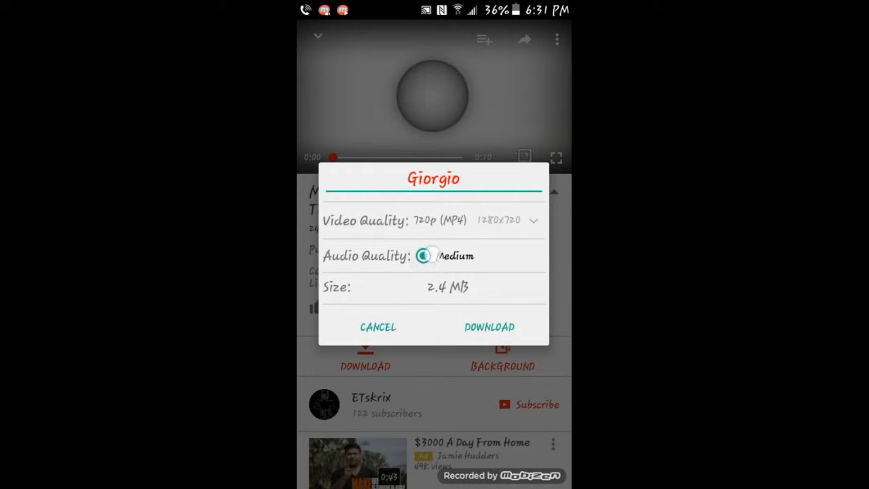
pyautogui.click(424, 256)
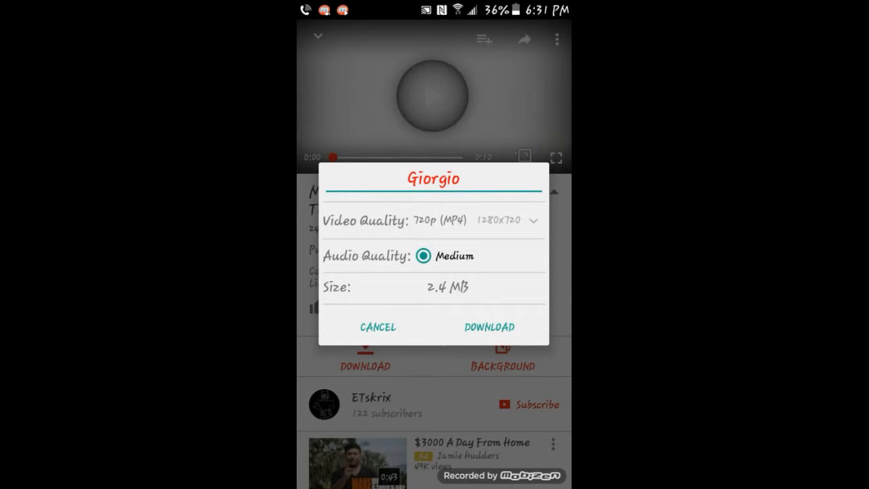
pyautogui.click(378, 326)
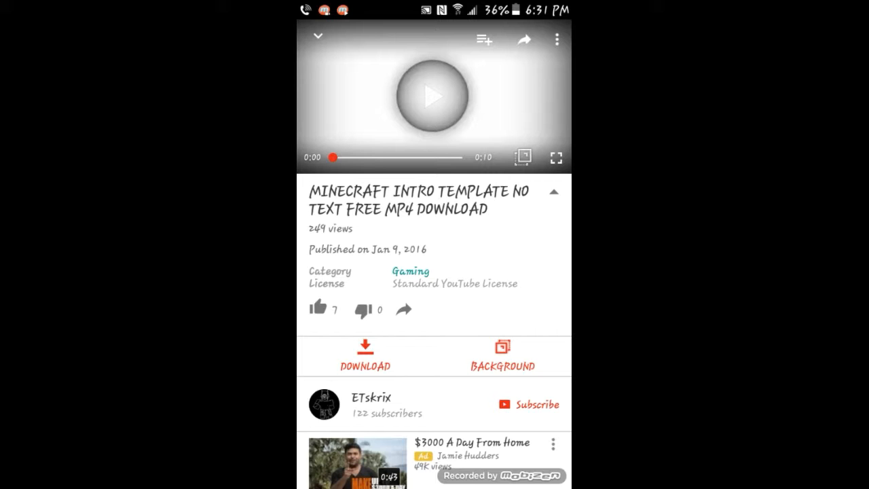
# - Play the Minecraft intro in the popup player over the home screen, then dismiss it
pyautogui.click(366, 356)
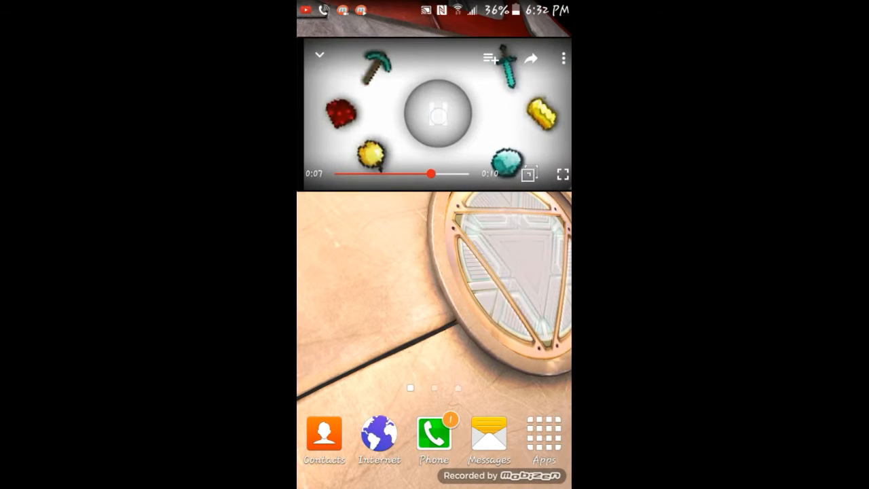
pyautogui.click(435, 116)
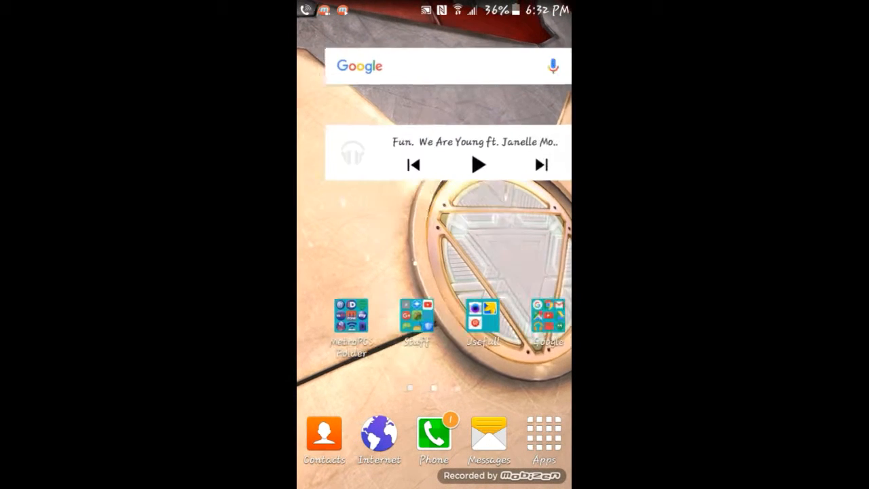
# - Reopen OGYouTube from the home screen to the 'free template no text' search results
pyautogui.hscroll(-3)
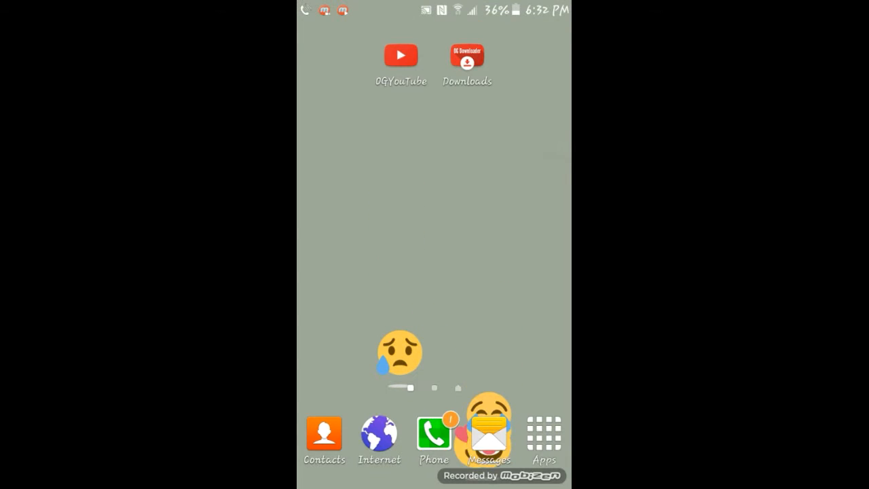
pyautogui.click(400, 55)
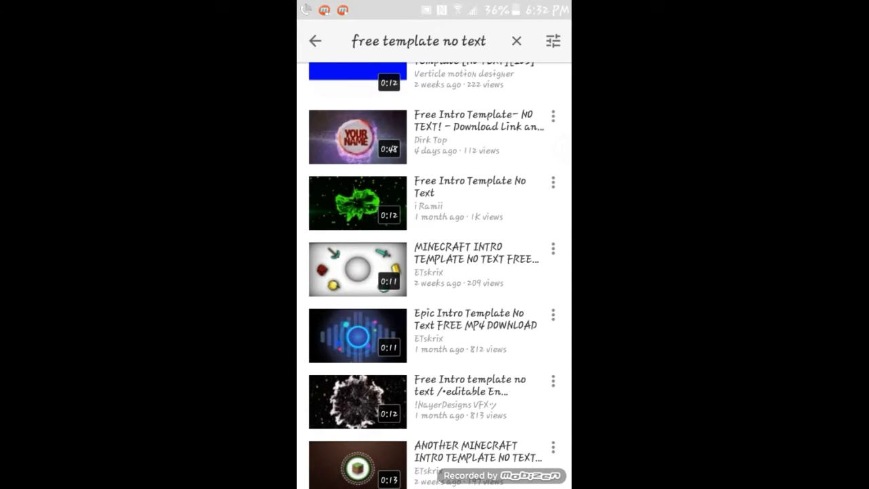
# - Search for the Minecraft channel, scroll its uploads and open 'Playing on Xfield paintball'
pyautogui.click(419, 41)
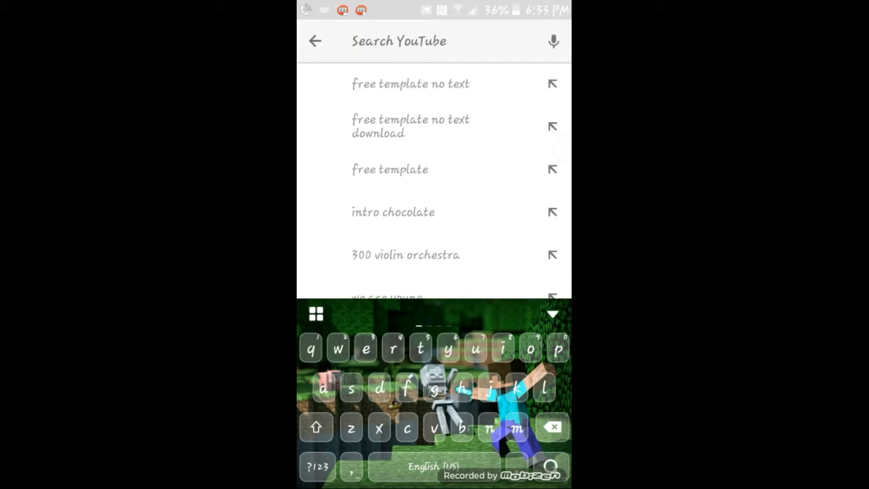
pyautogui.write('M')
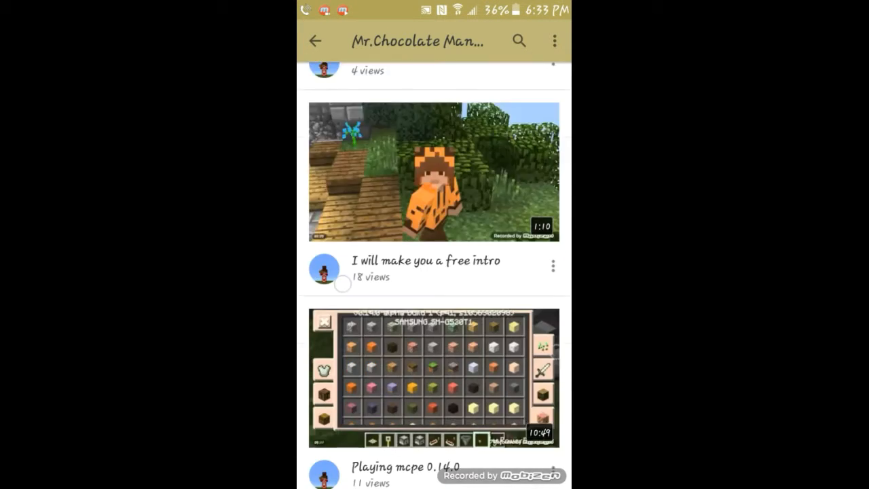
pyautogui.scroll(-3)
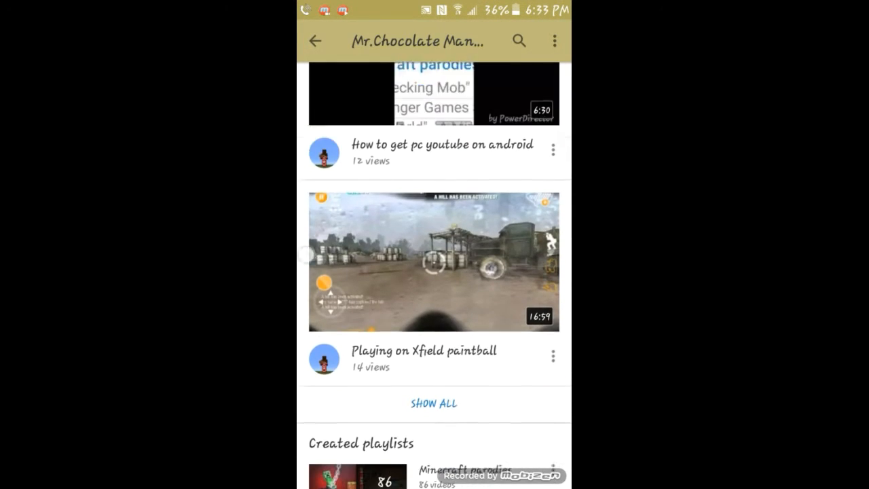
pyautogui.scroll(-3)
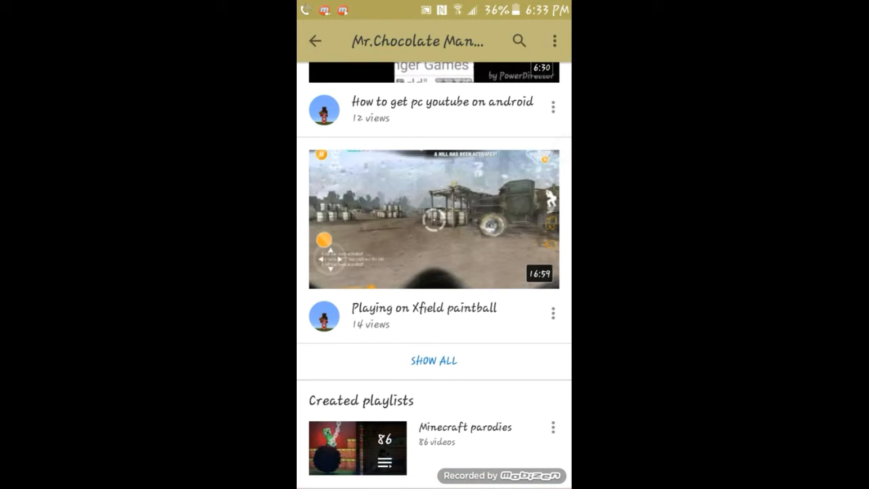
pyautogui.click(435, 219)
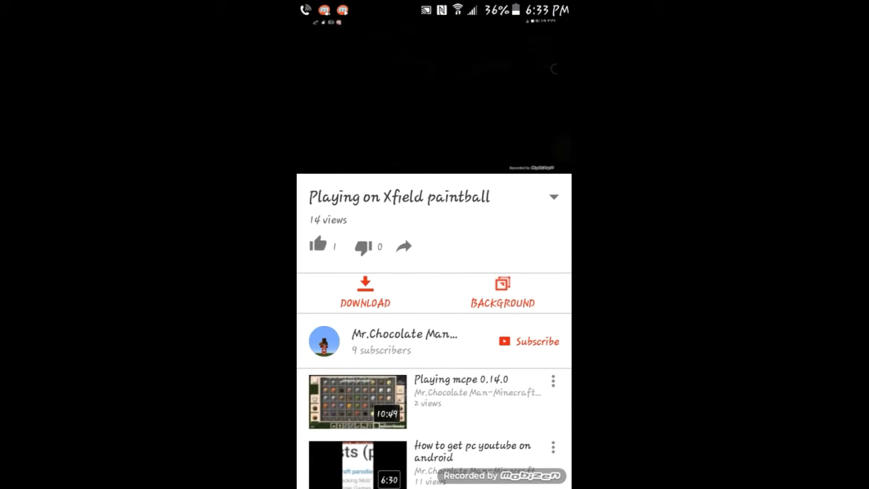
# - Set the paintball video's download to 144p 3GP with no subtitles, then cancel the dialog
pyautogui.click(554, 197)
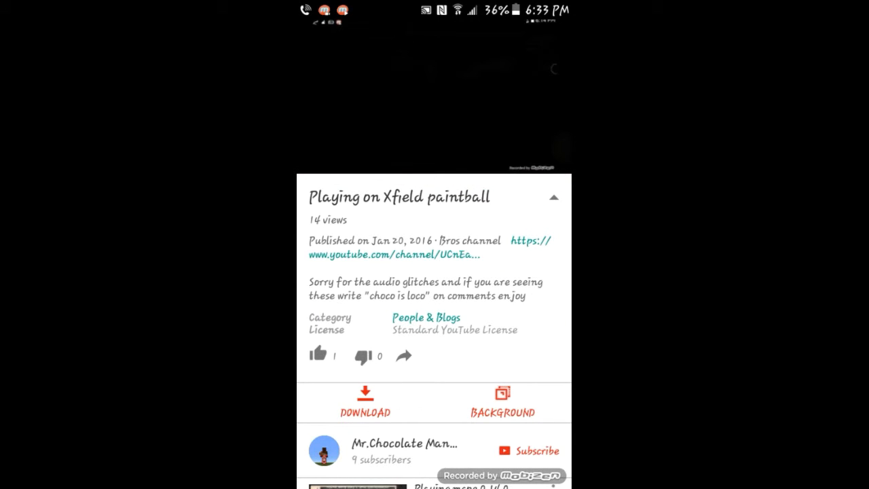
pyautogui.click(364, 402)
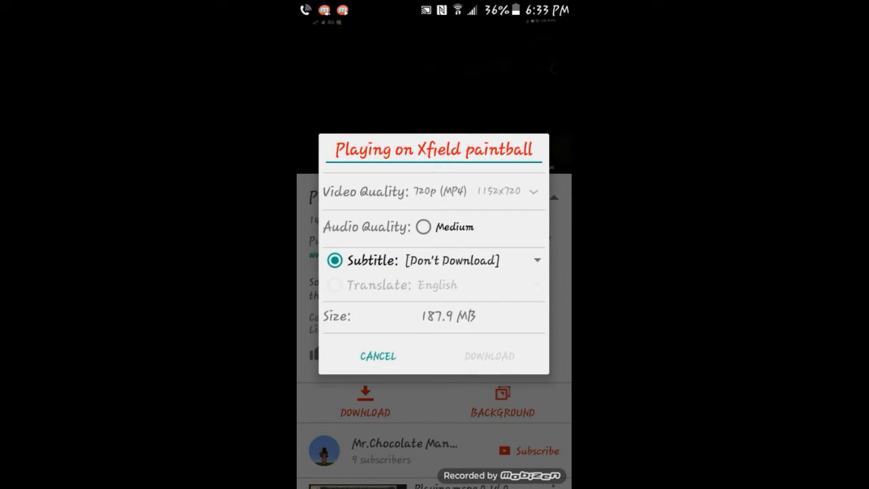
pyautogui.click(489, 356)
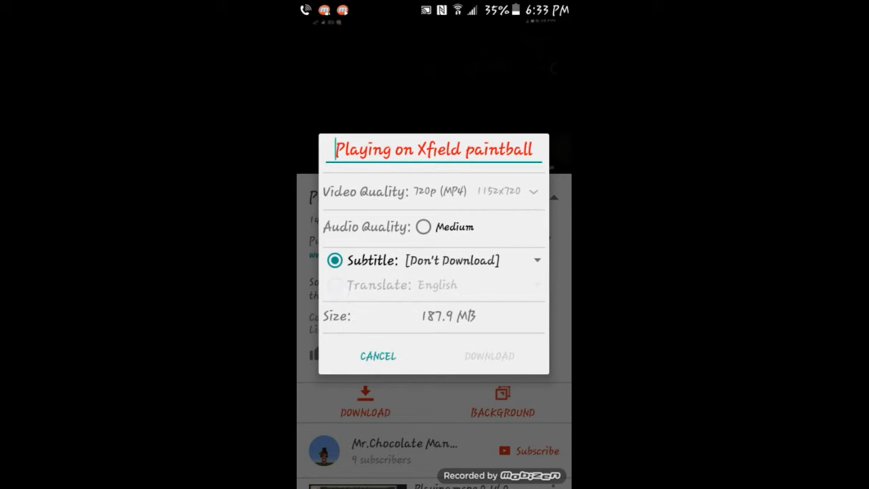
pyautogui.click(537, 260)
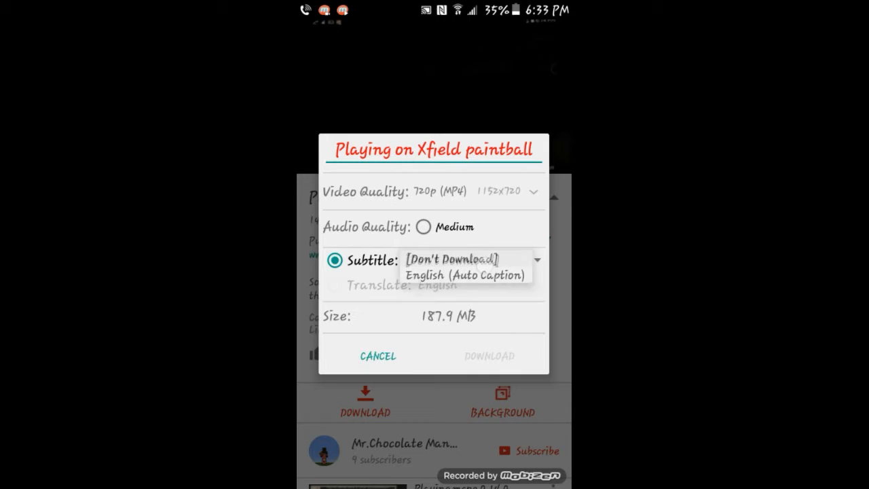
pyautogui.click(451, 259)
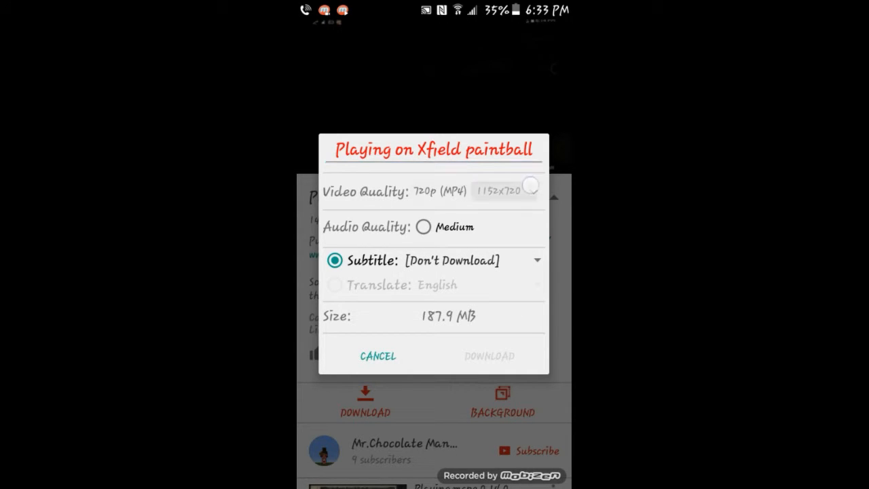
pyautogui.click(503, 191)
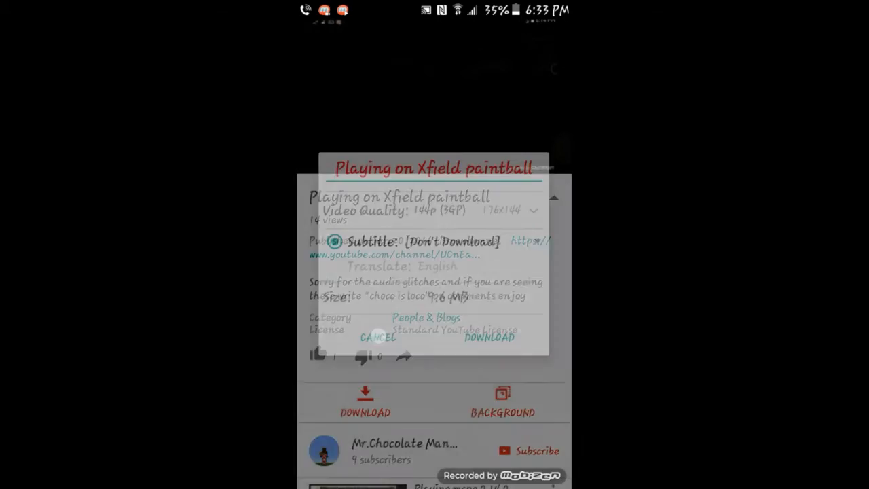
pyautogui.click(377, 337)
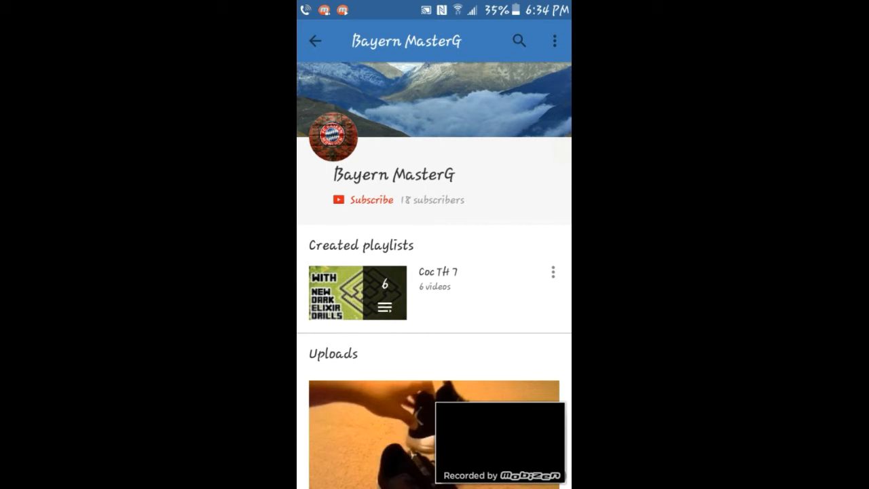
# - Scroll to Bayern MasterG's Subscriptions and open the Minecraft channel's uploads
pyautogui.scroll(-3)
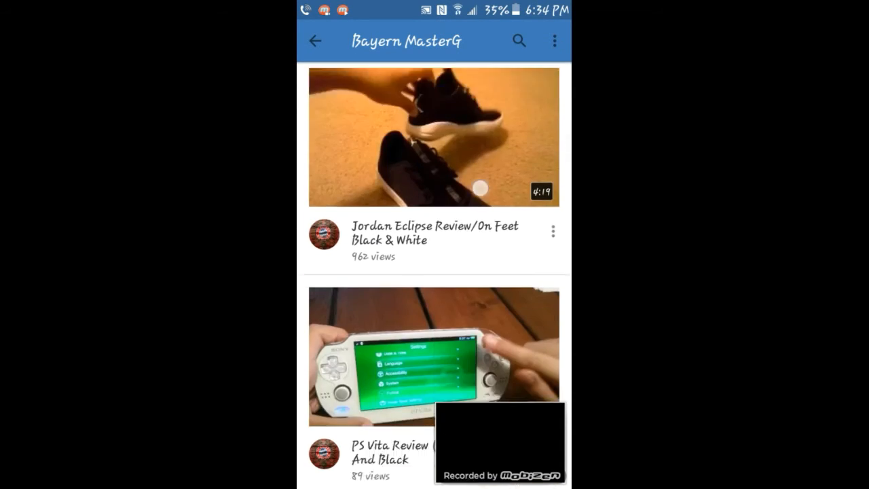
pyautogui.scroll(-3)
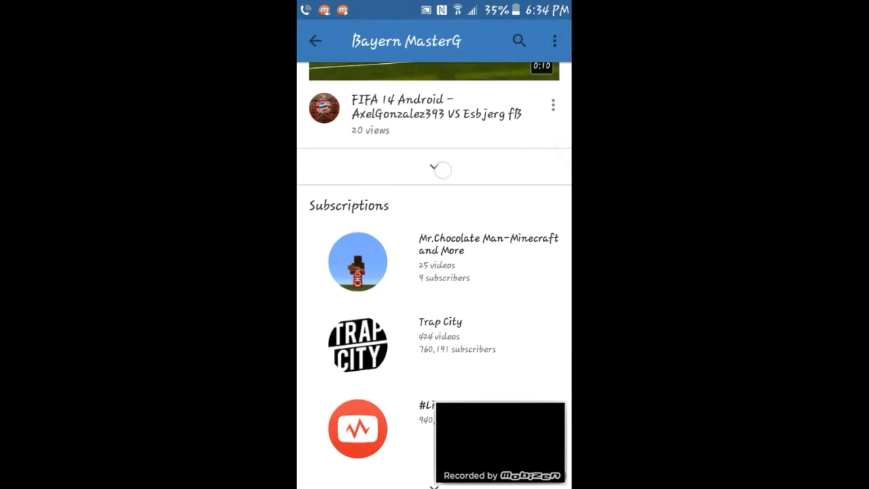
pyautogui.click(358, 262)
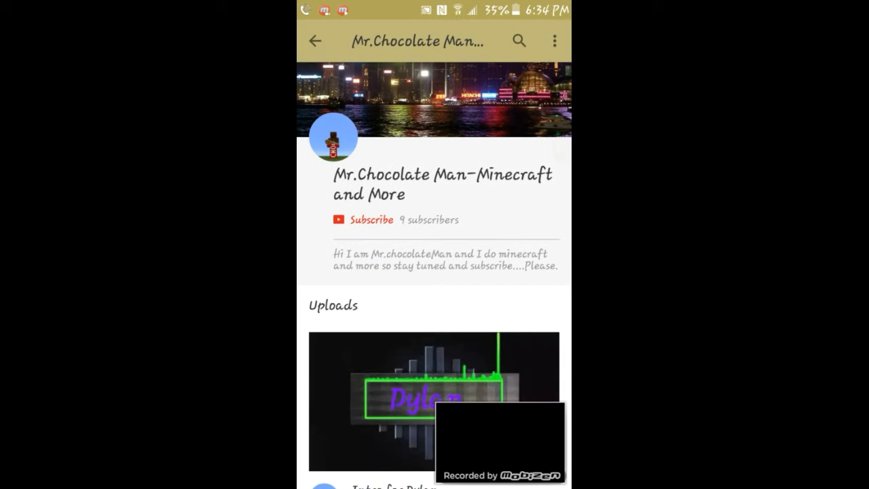
pyautogui.scroll(-3)
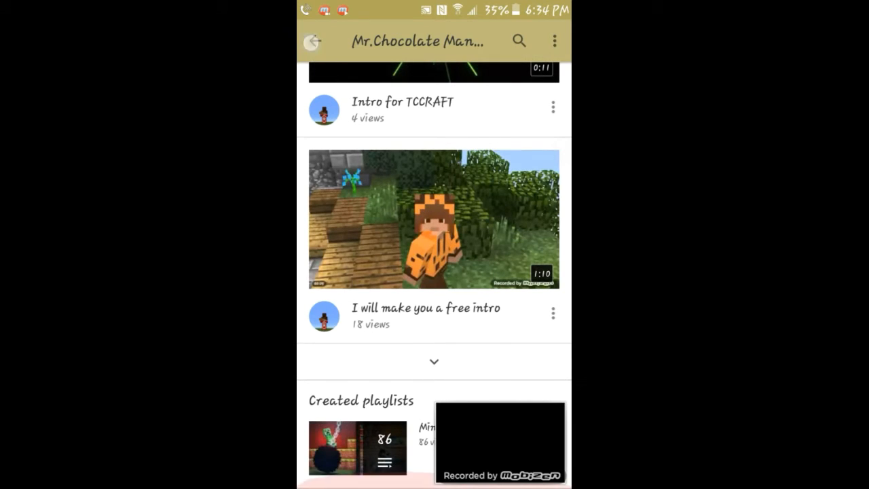